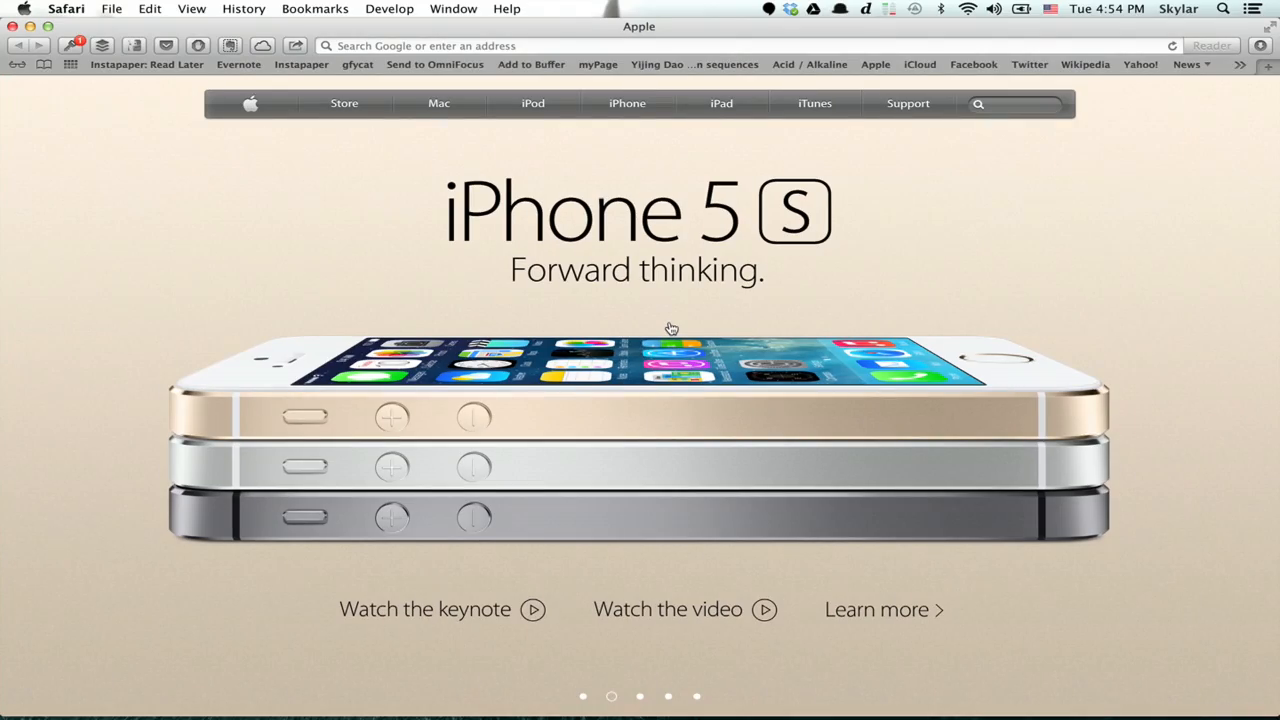
- Open Safari's Preferences from the Safari menu, showing the General settings
left_click(66, 8)
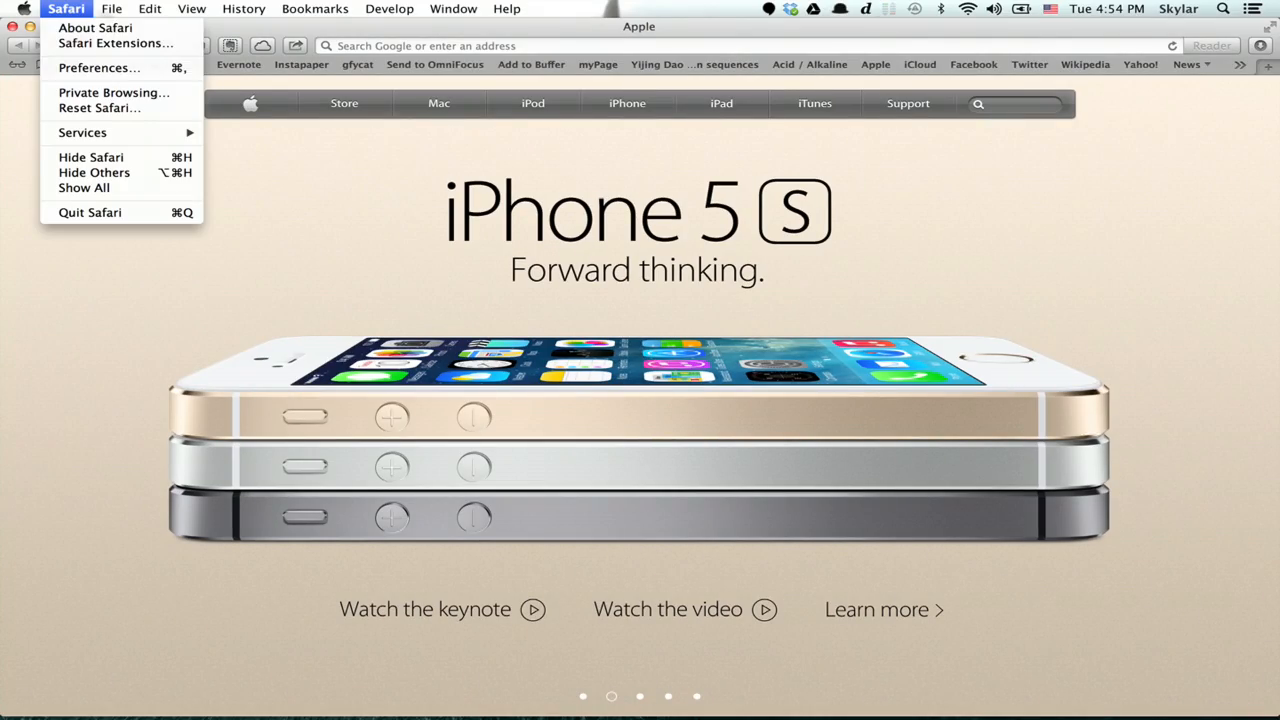
left_click(98, 67)
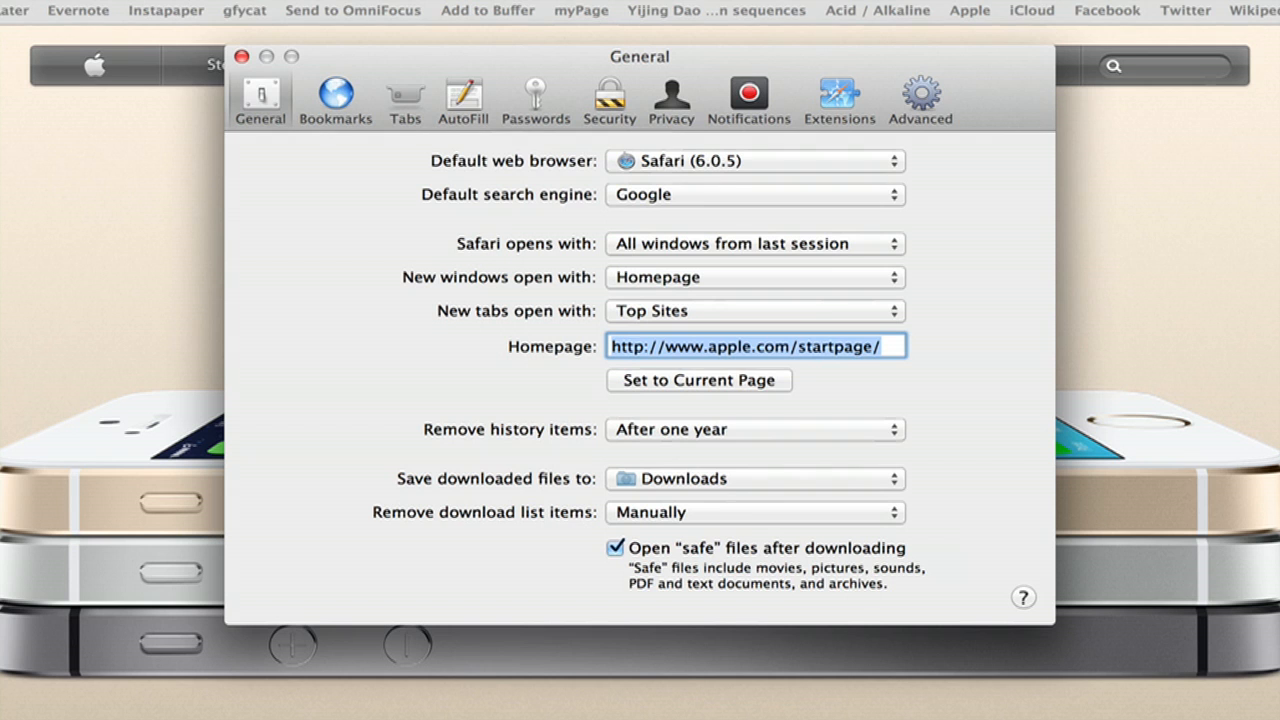
mouse_move(765, 201)
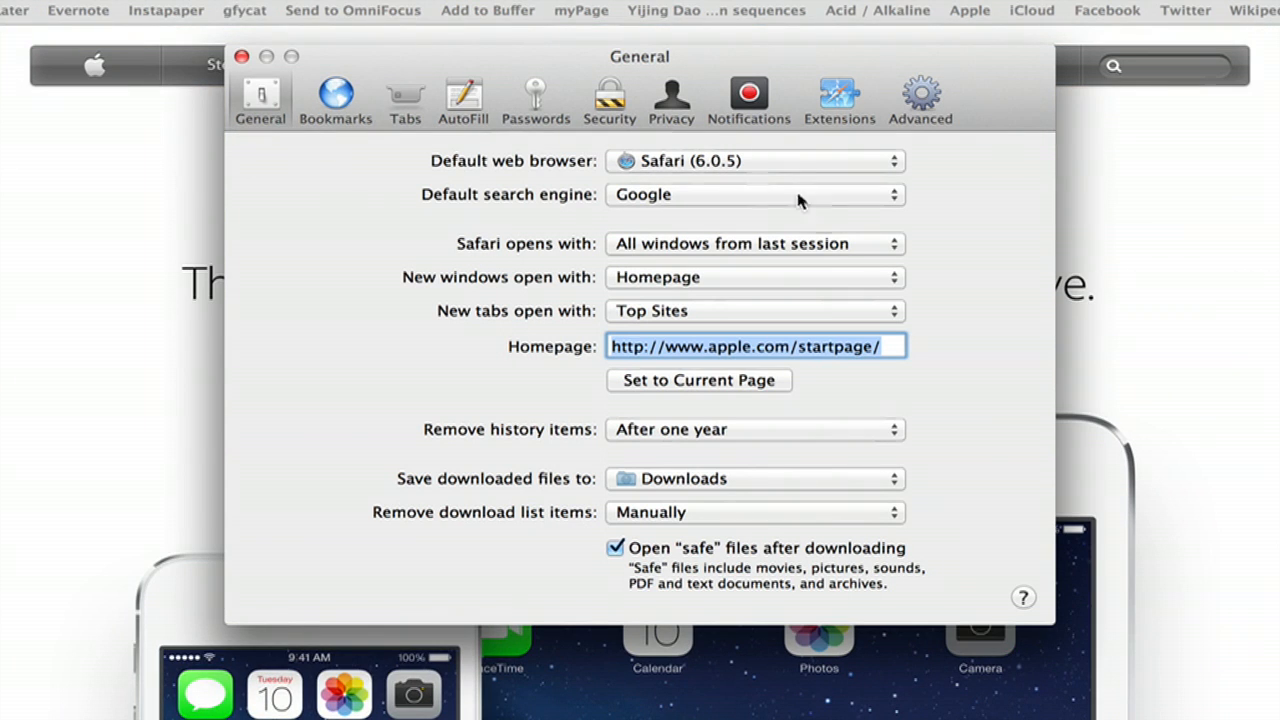
- Choose Bing from the Default search engine pop-up in General preferences
left_click(755, 194)
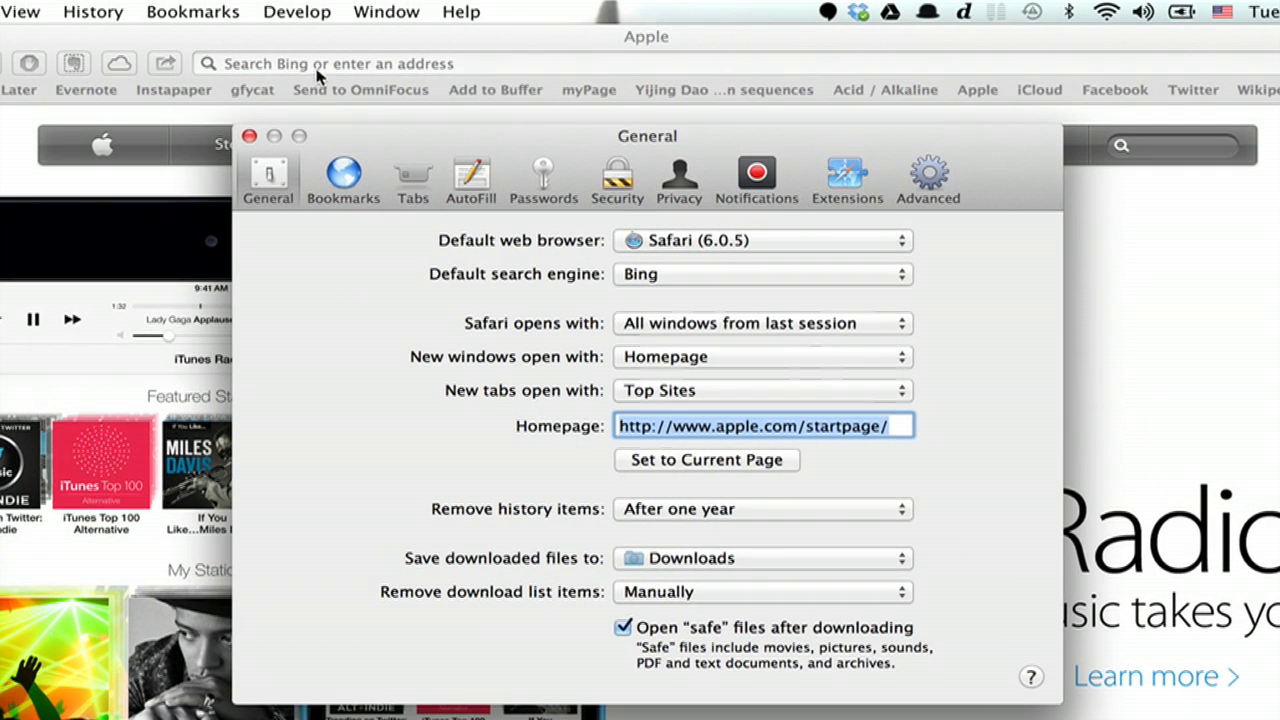
mouse_move(668, 255)
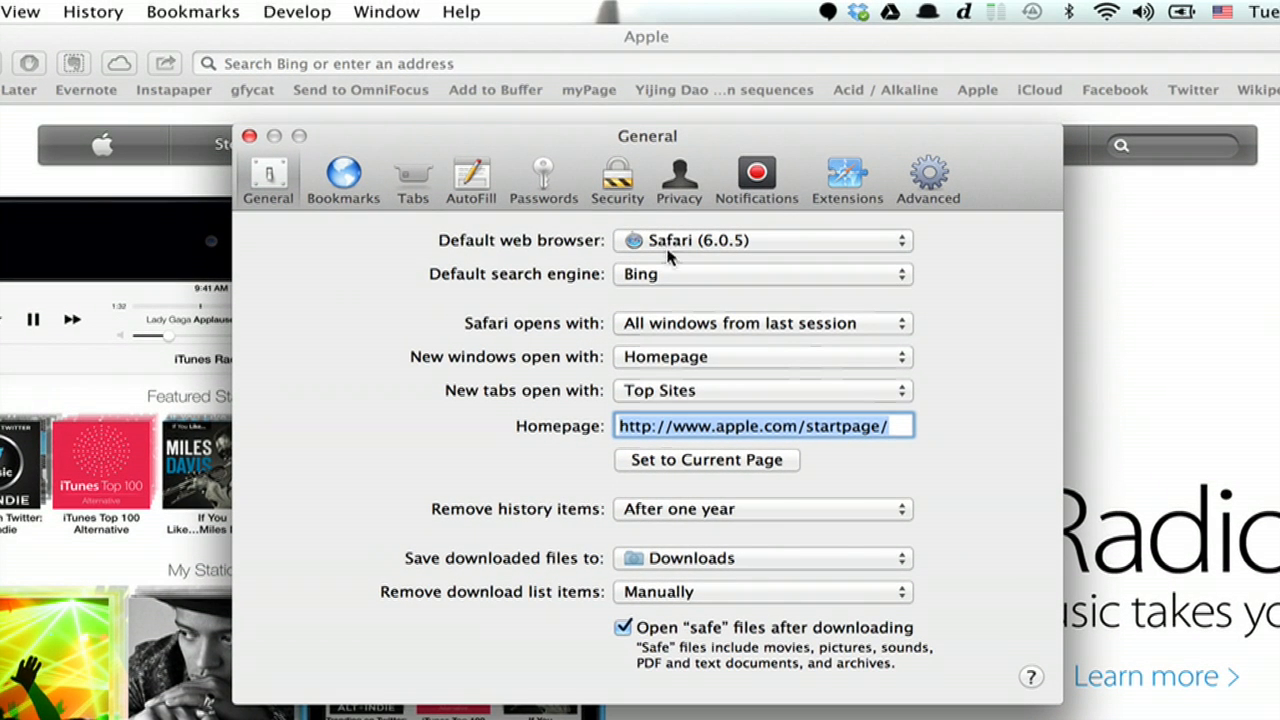
left_click(762, 273)
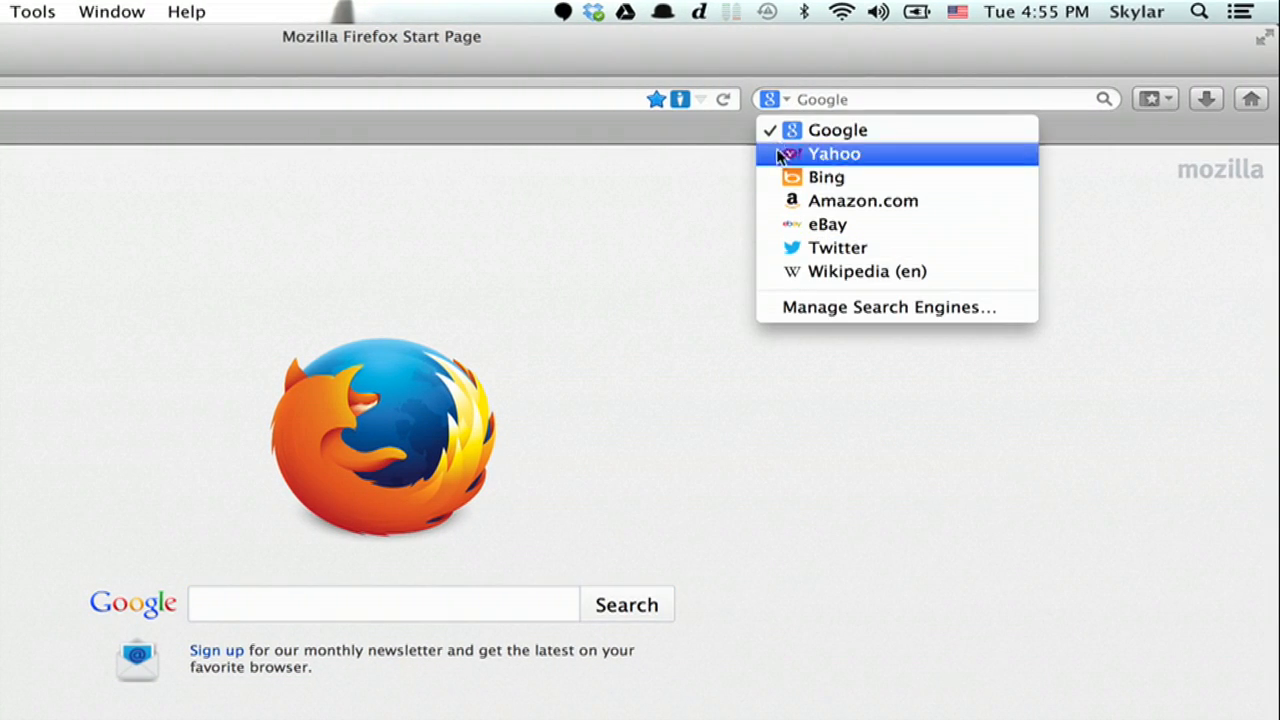
- Select Bing from the search engine list in Firefox's search bar
left_click(826, 177)
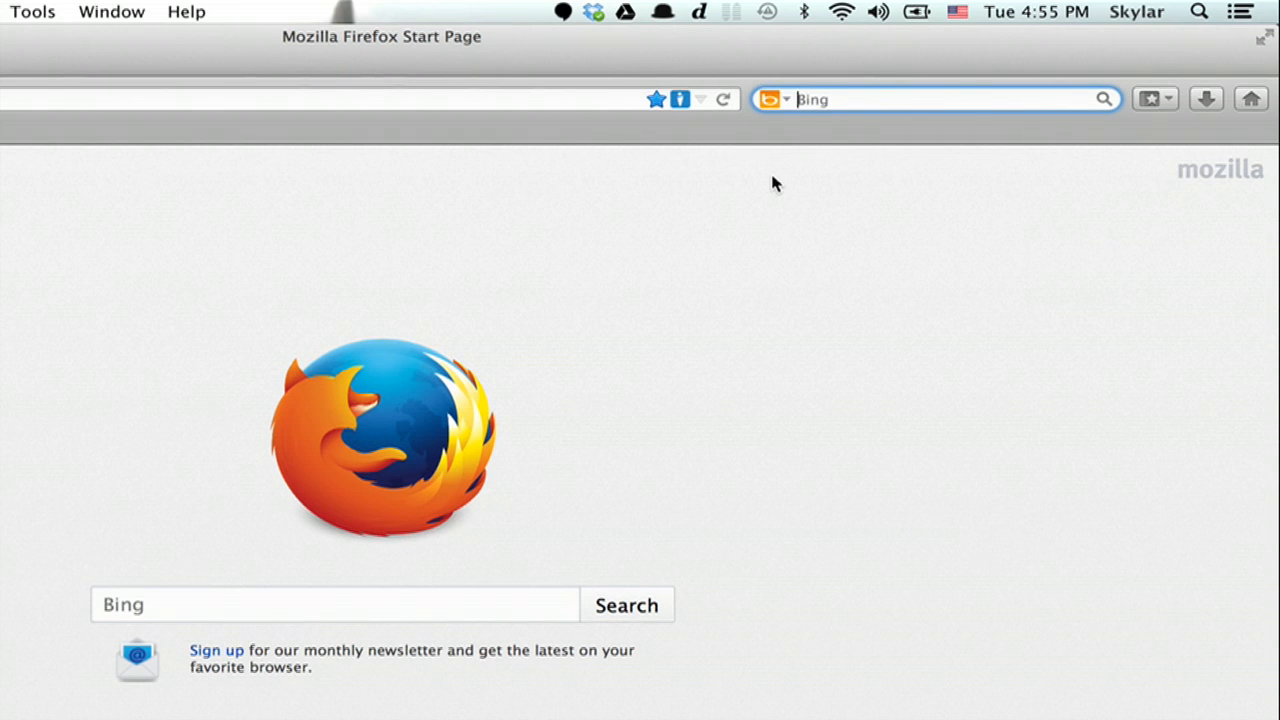